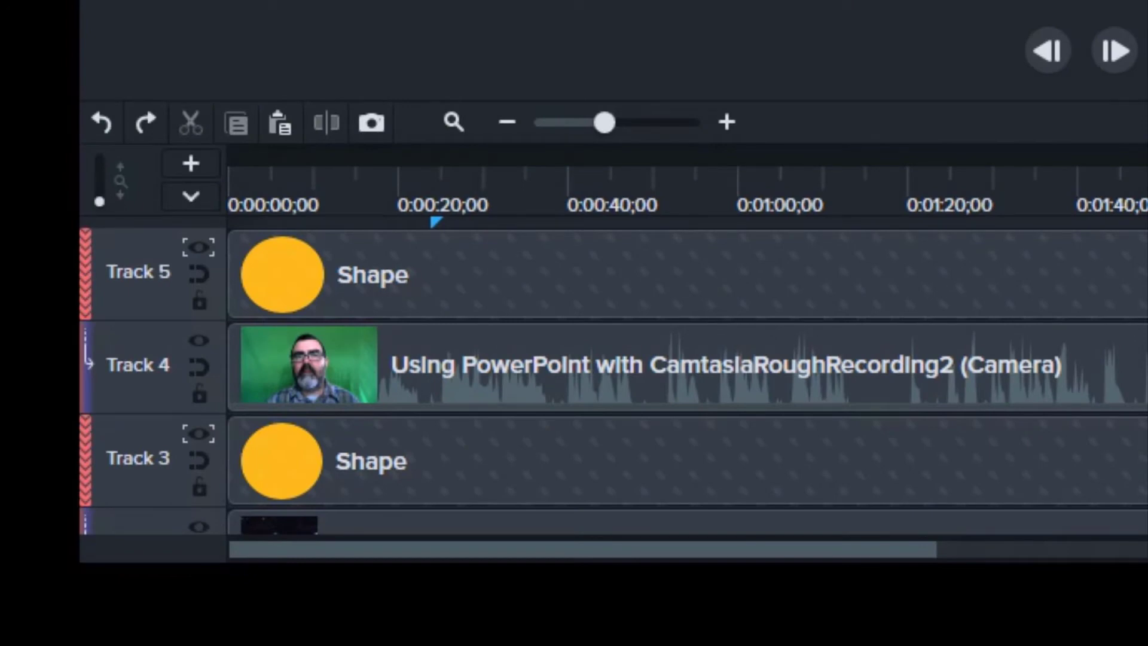
mouse_move(190, 196)
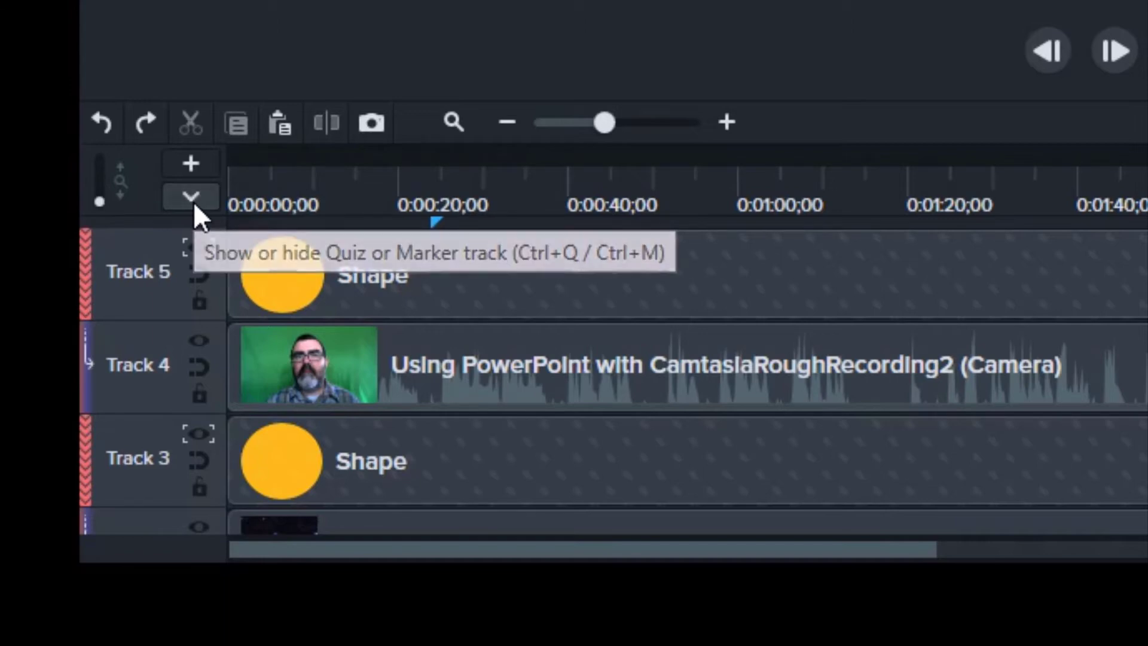
Step: Show the marker track and drag a chapter marker toward the start of the video
left_click(190, 196)
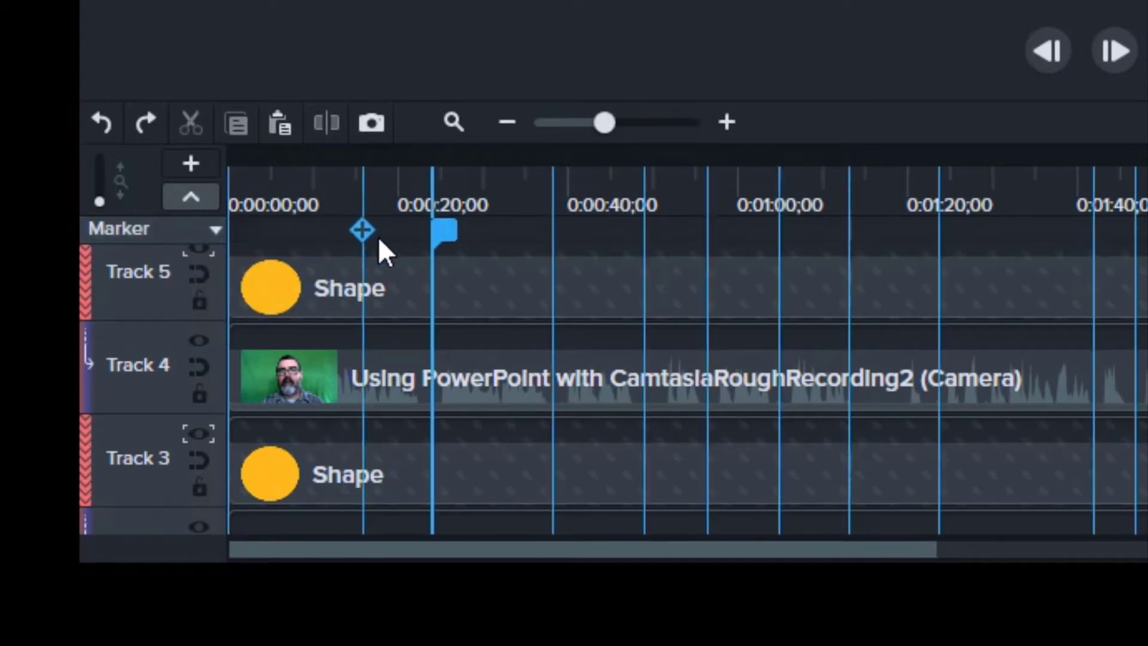
left_click_drag(363, 230, 554, 229)
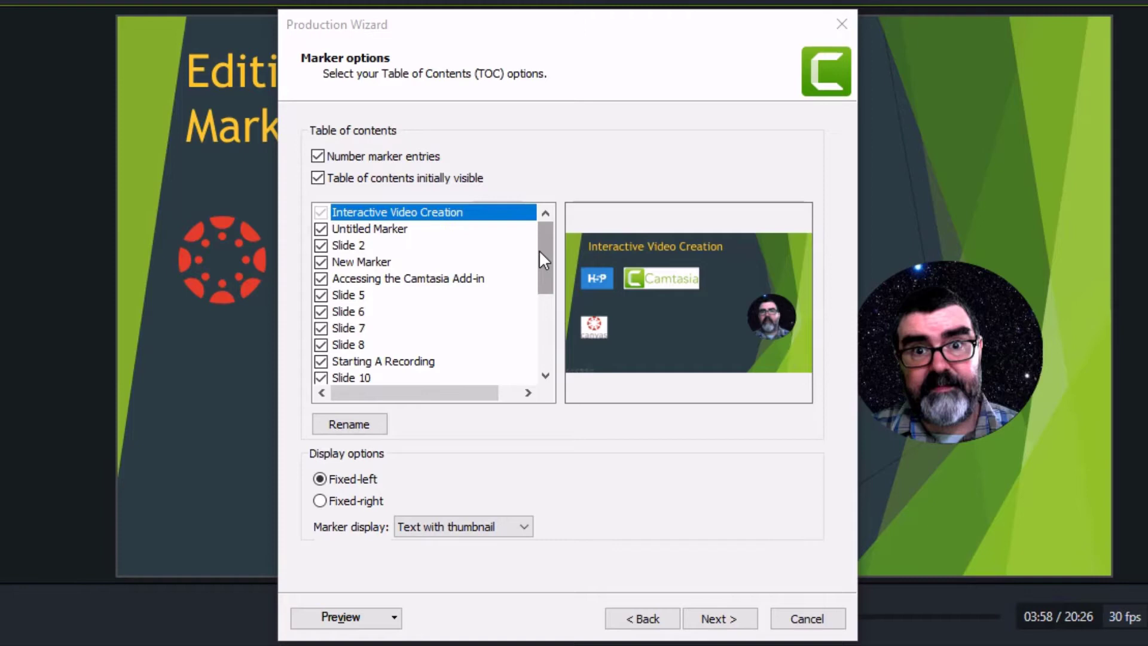
scroll("down", 3)
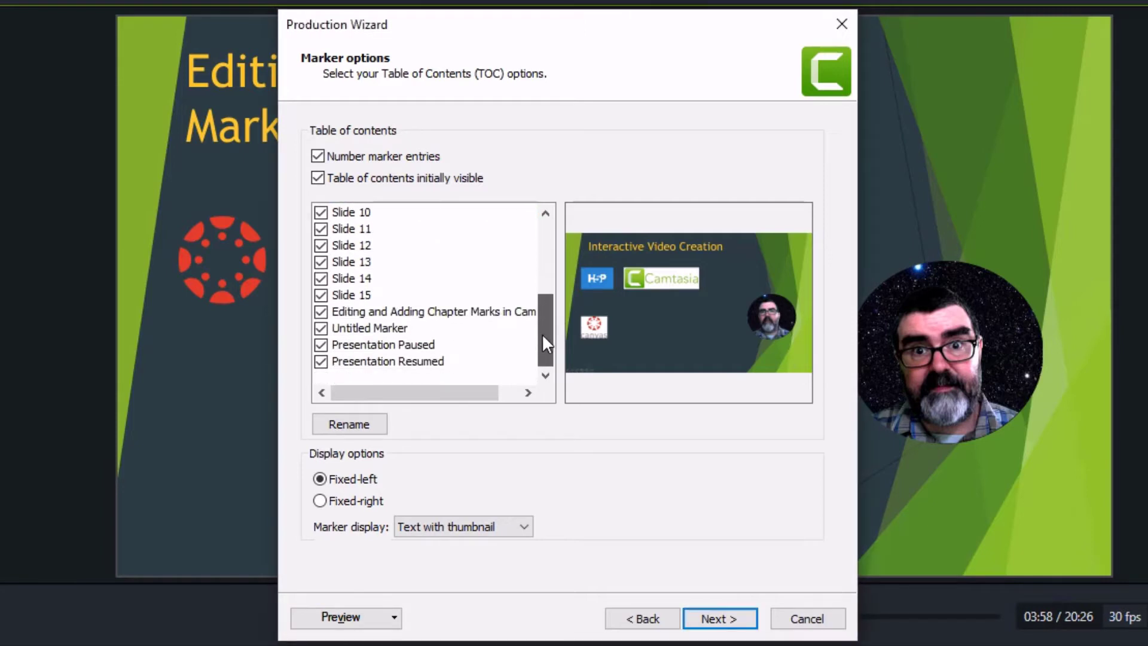
left_click(719, 619)
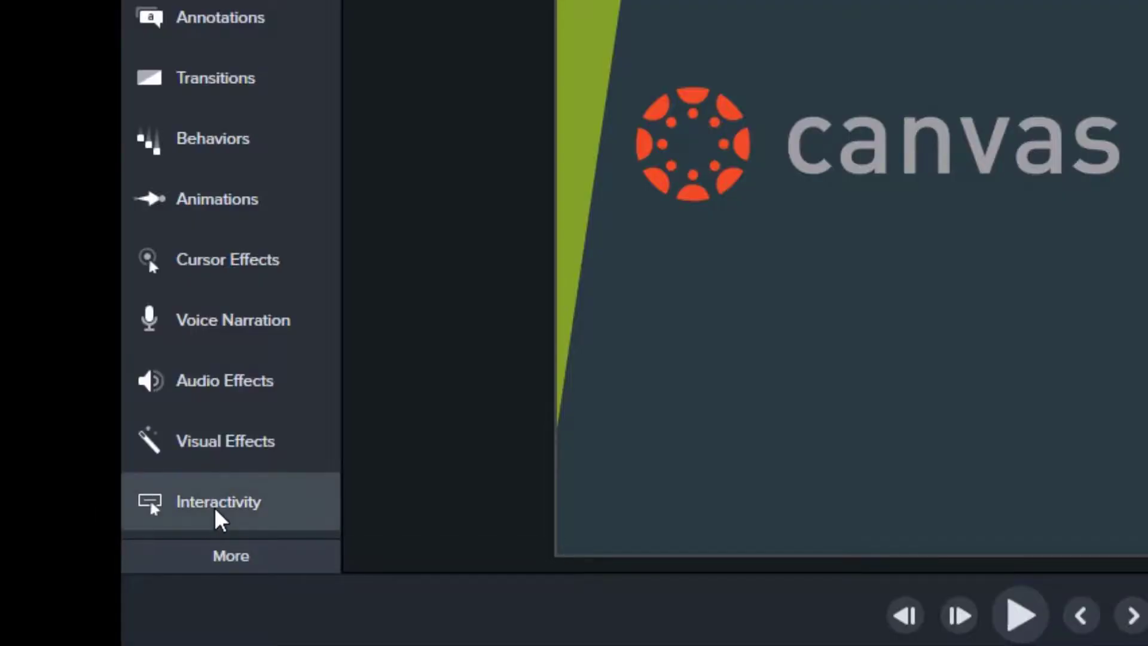
Step: Add an Interactivity quiz to the timeline and nudge it to about 3:58
left_click(217, 501)
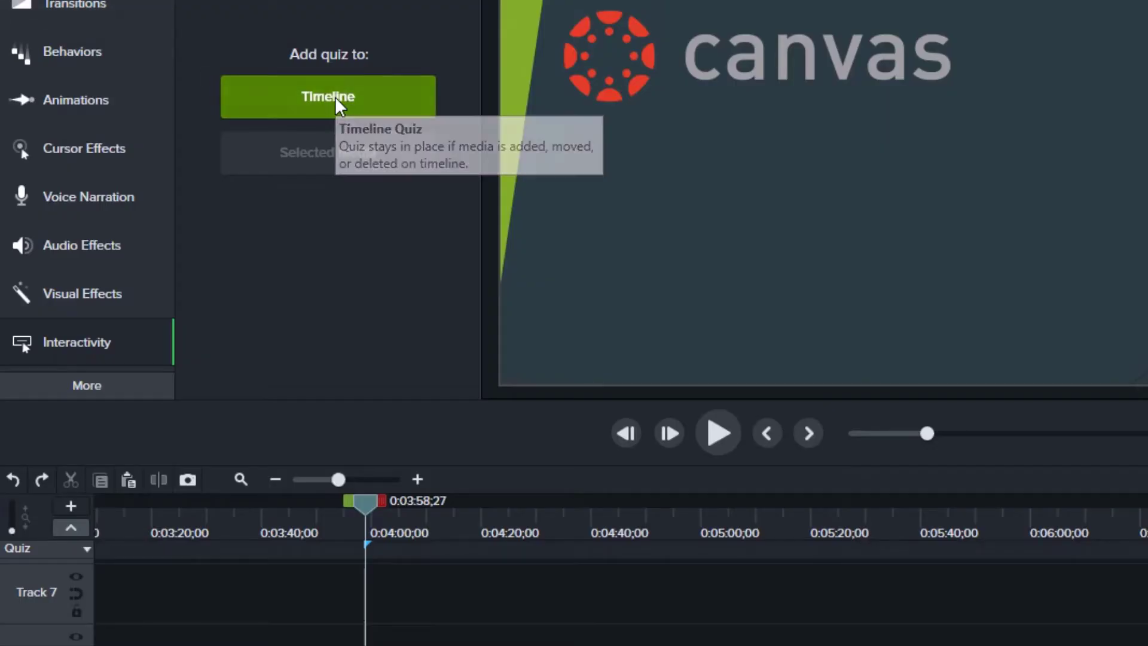
left_click(327, 96)
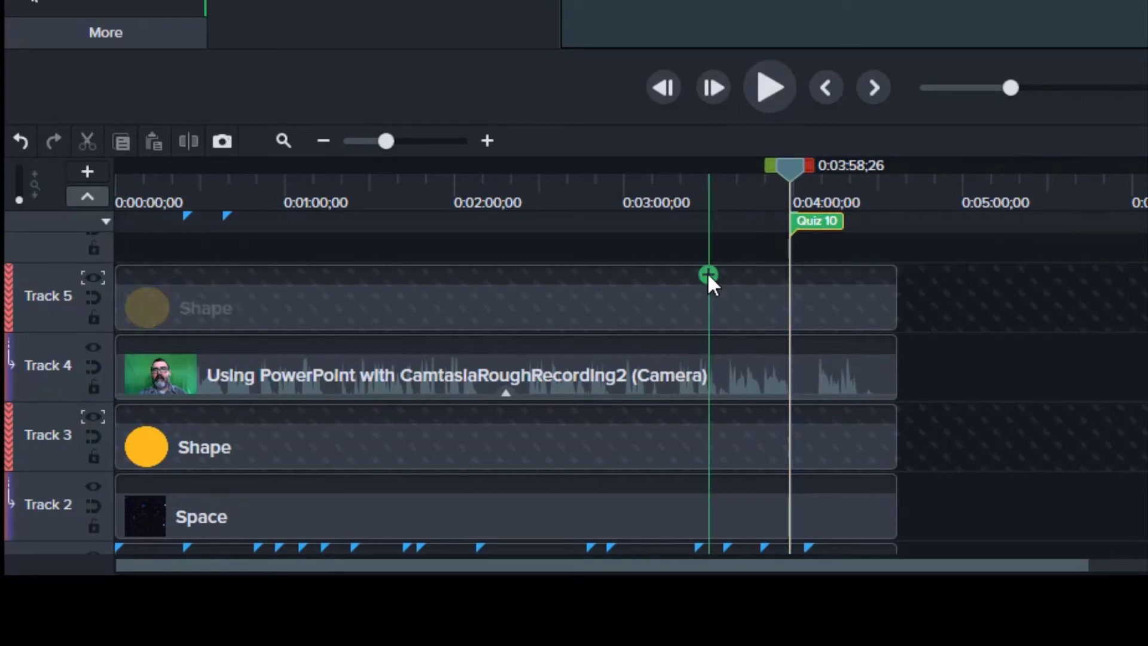
left_click_drag(709, 275, 672, 275)
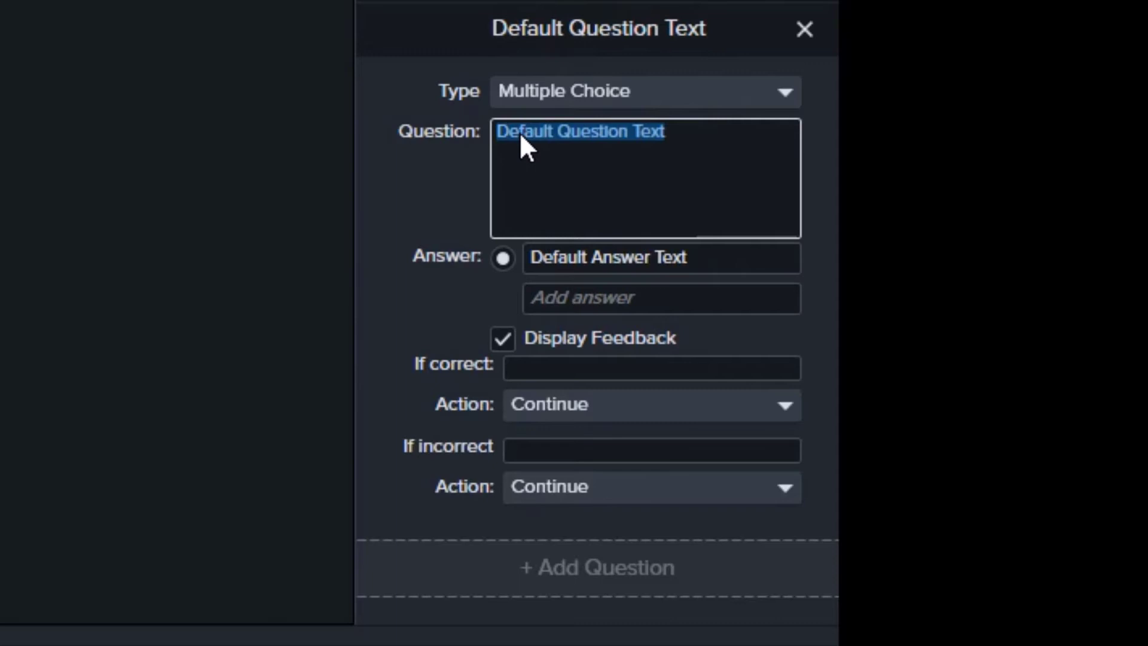
Step: Enter the question on the recommended interactive-content tool, mark H5P correct, with 'Great Job' feedback
type("What online tool does The Center For Teaching & Learning recommend to create interactive content to engage your students?")
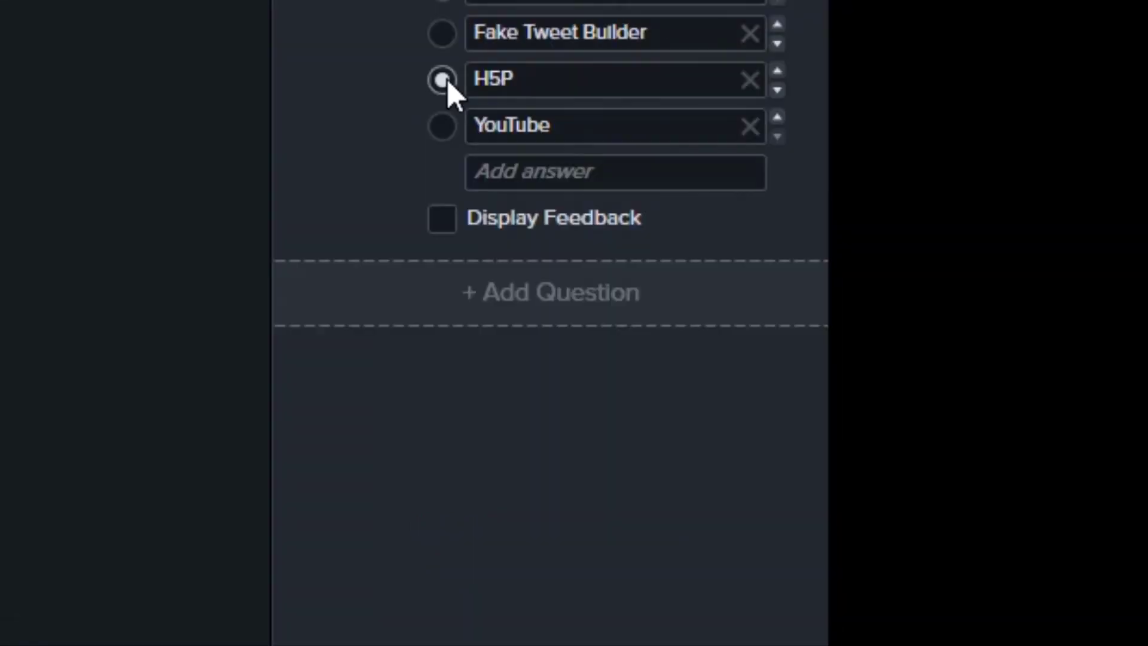
left_click(442, 217)
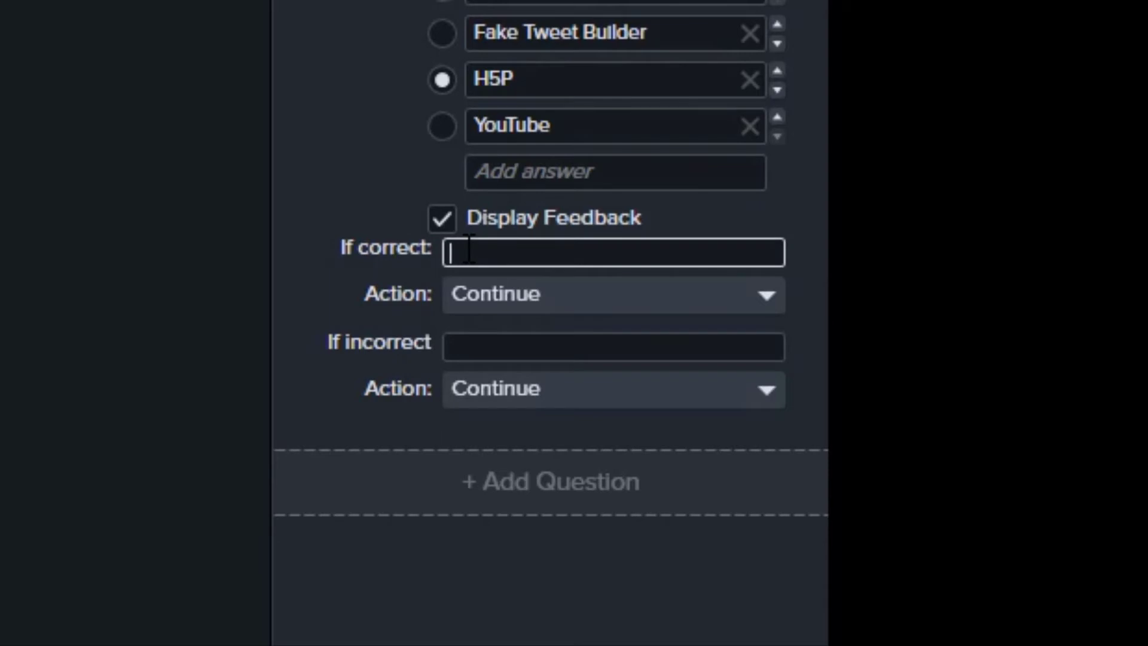
type("Great Job!")
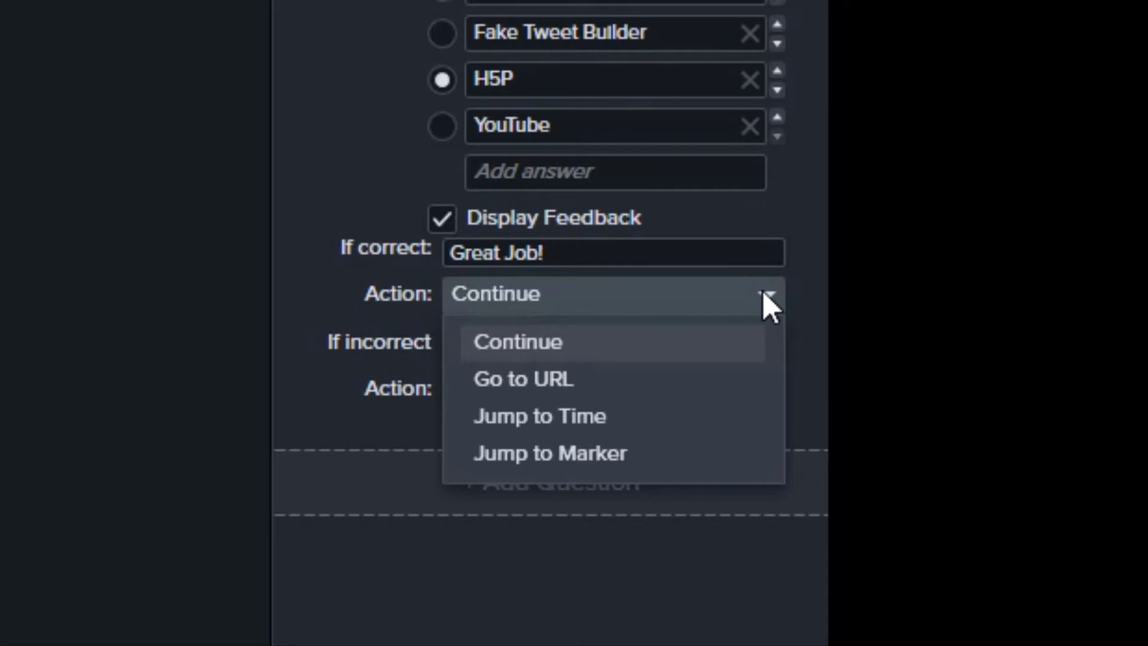
type("See website for de")
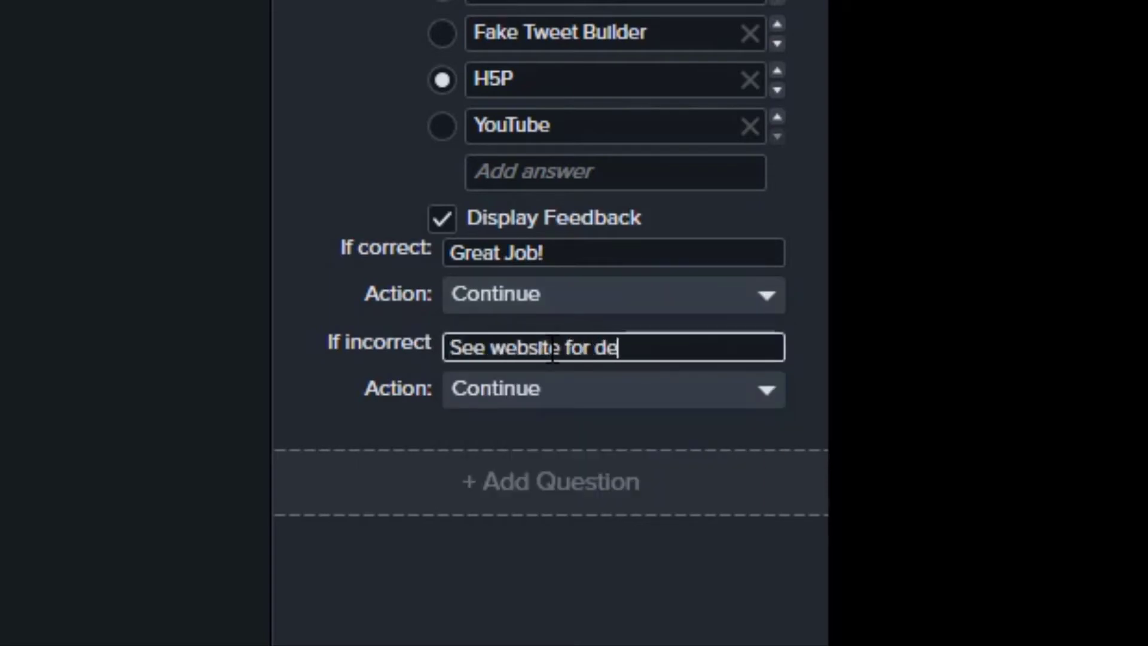
type("tails")
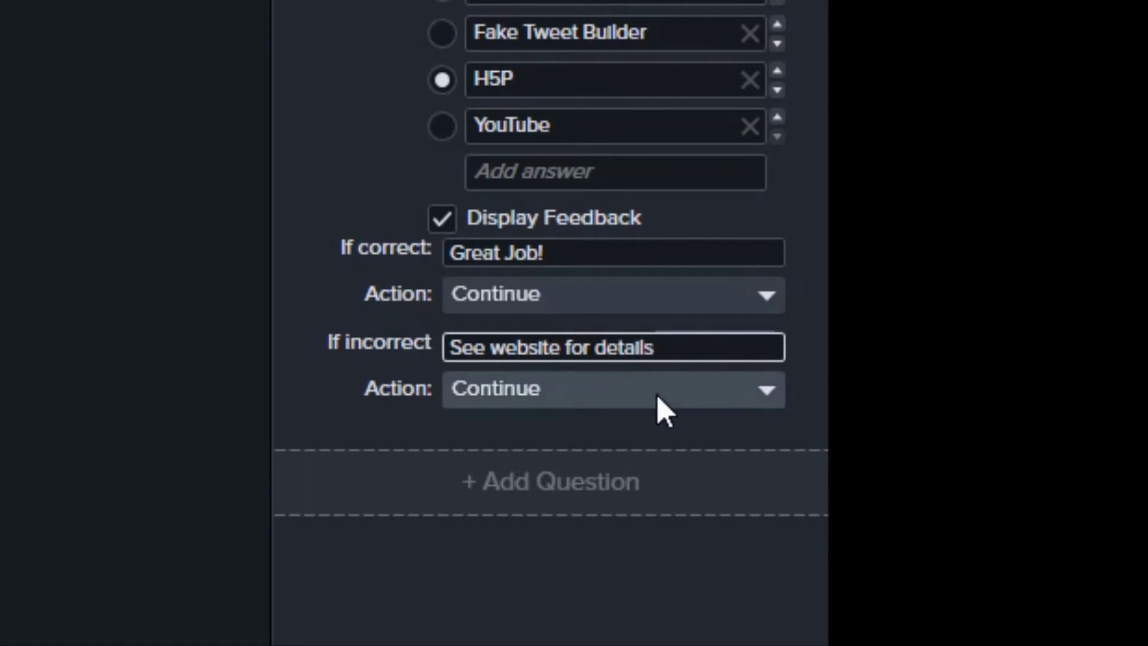
left_click(613, 389)
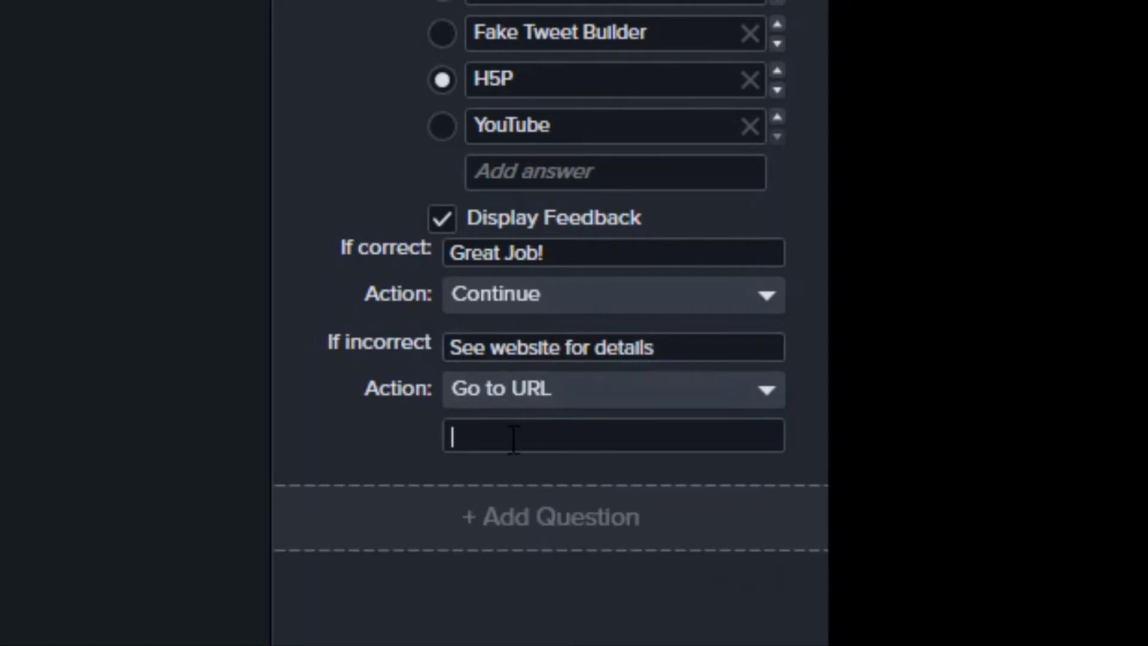
type("https://atguides.humboldt.edu/m/99555")
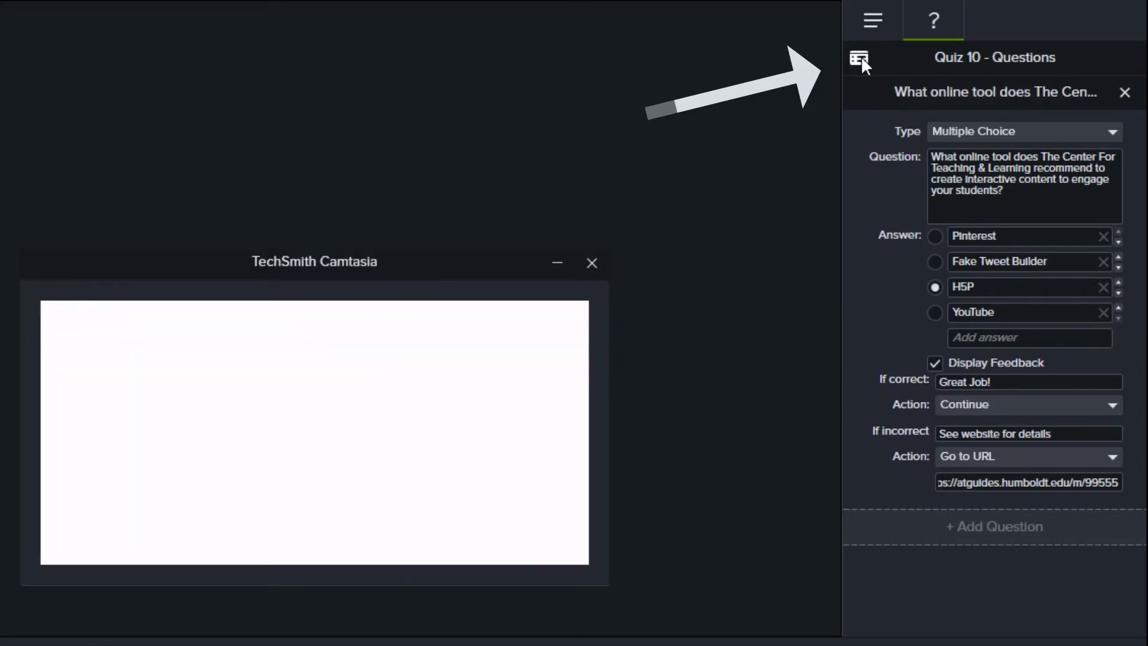
Step: Preview the quiz as a viewer and answer it with H5P
left_click(859, 57)
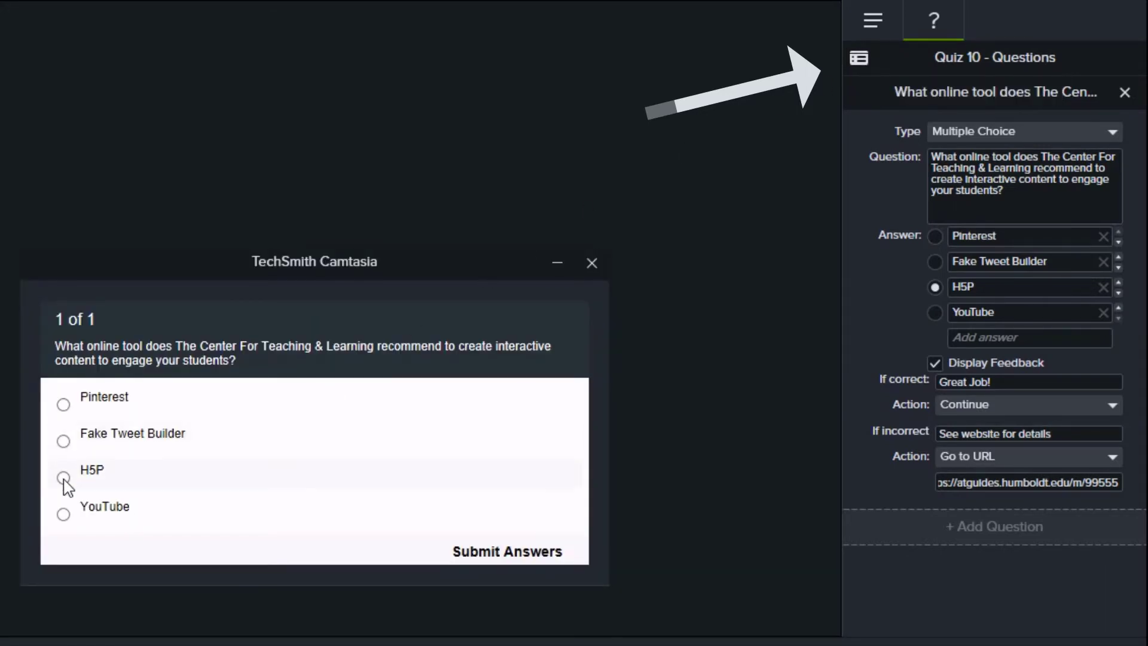
left_click(506, 552)
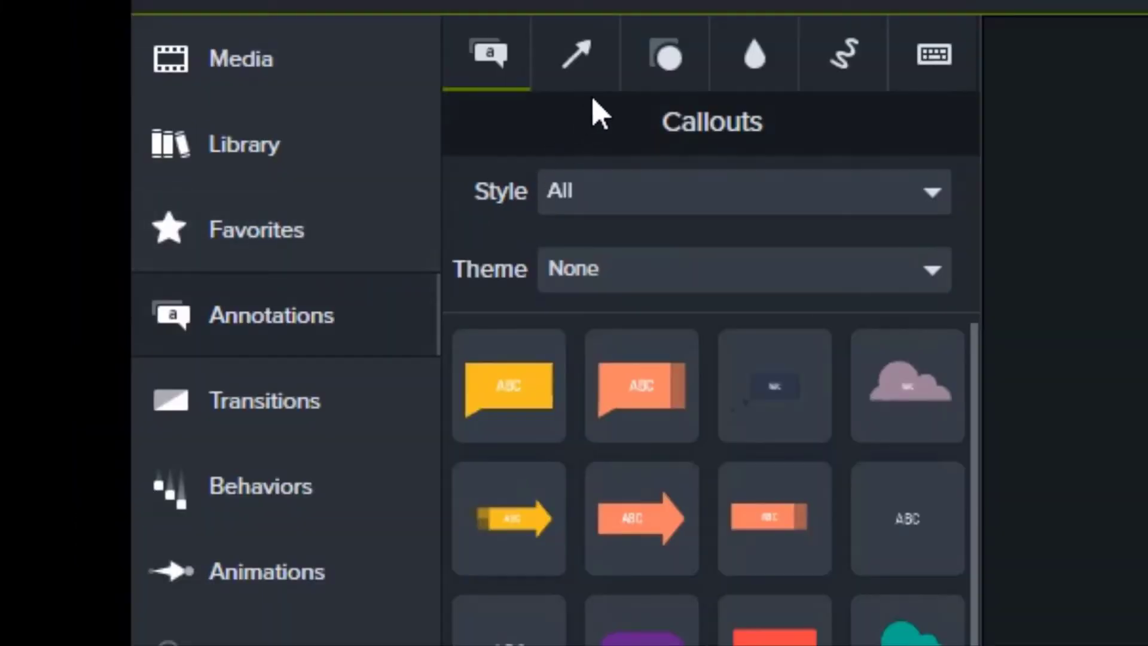
Step: Drag a shape annotation onto Track 6 at the start of the timeline
left_click(664, 54)
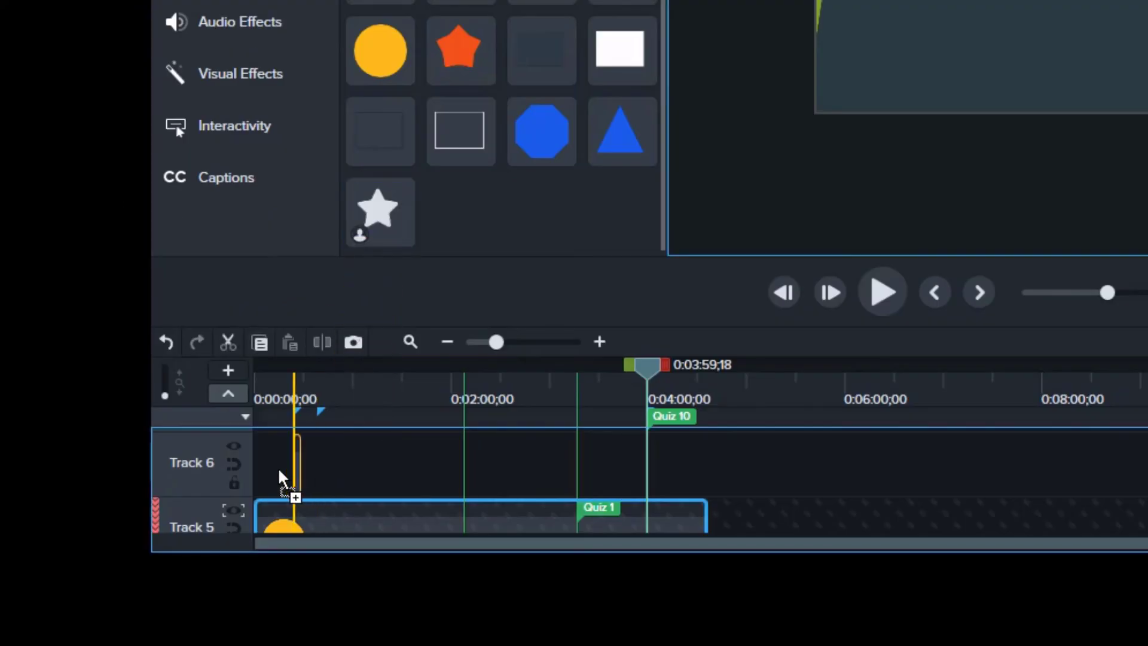
left_click_drag(379, 213, 282, 465)
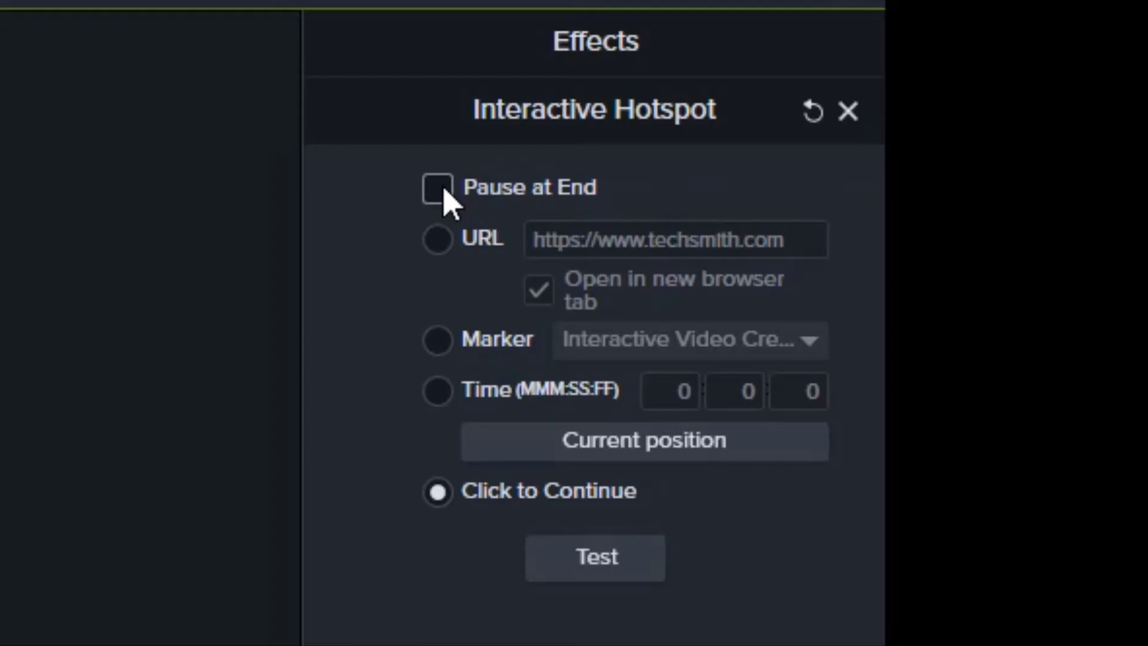
Step: Make the hotspot link to the atguides.humboldt.edu page, opening it in a new browser tab
left_click(437, 187)
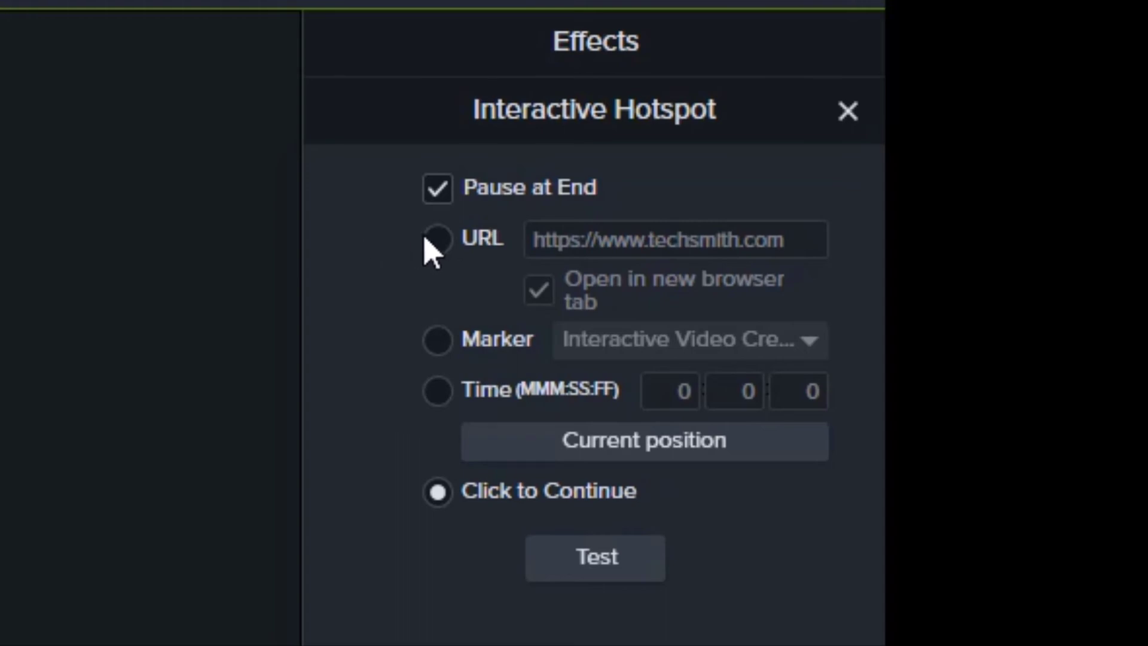
left_click(437, 240)
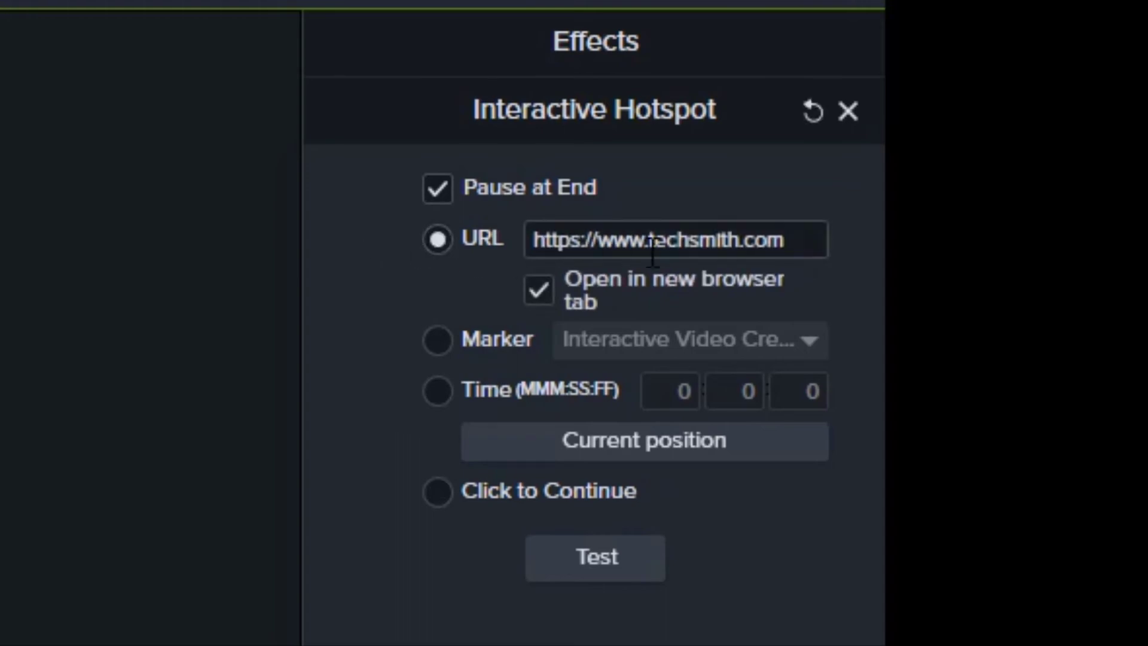
left_click(594, 557)
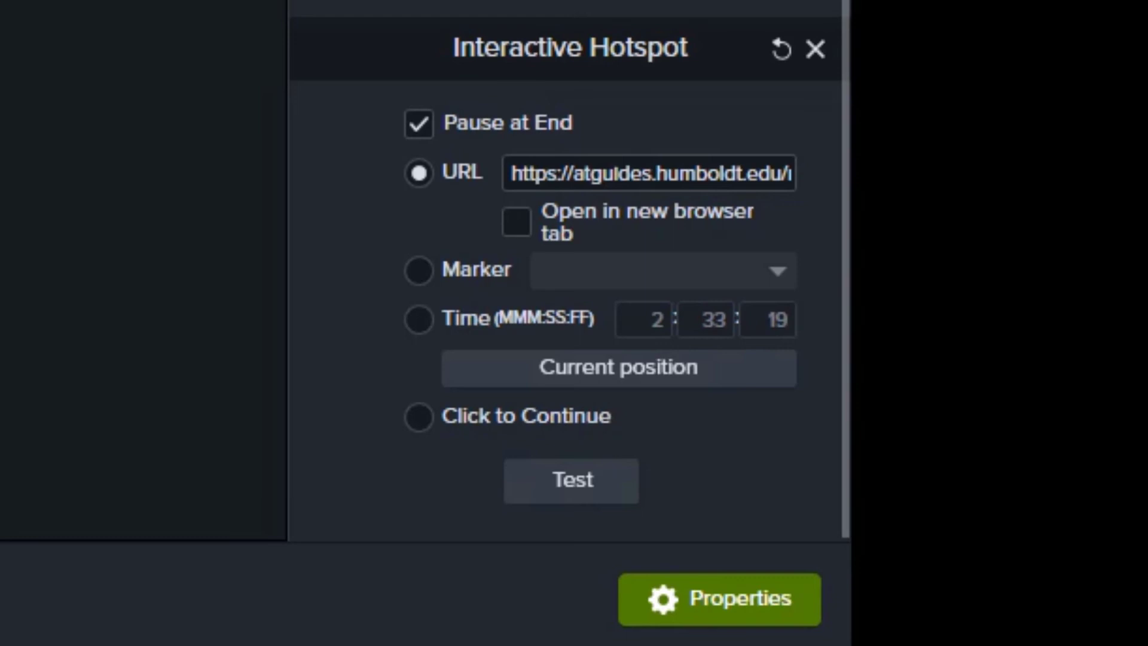
left_click(517, 222)
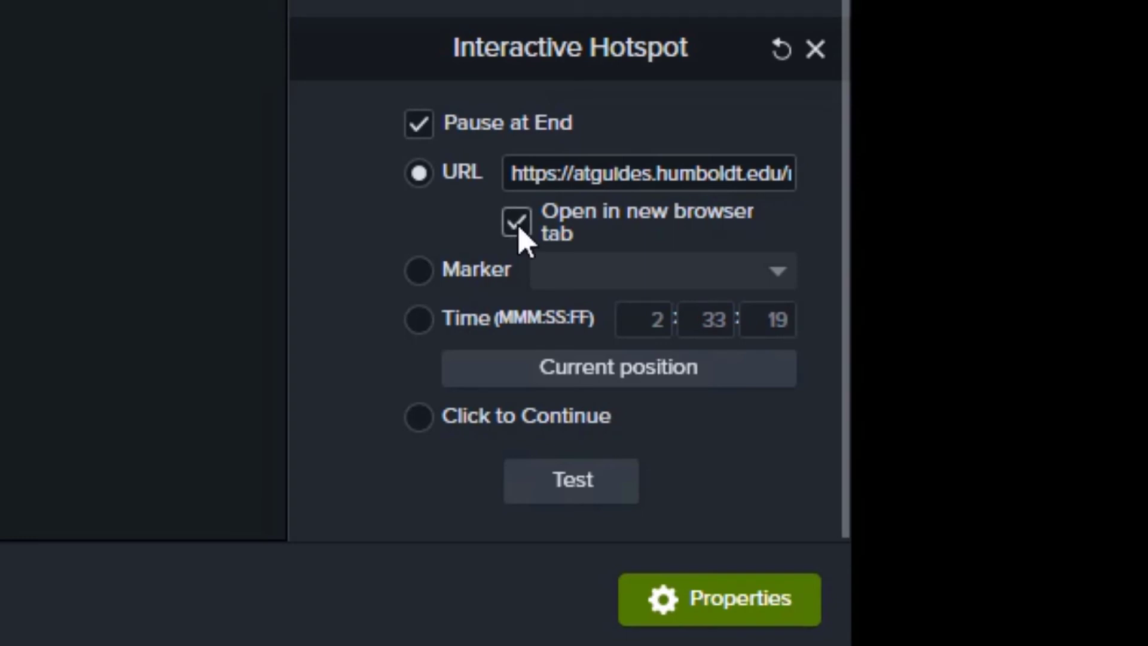
left_click(814, 48)
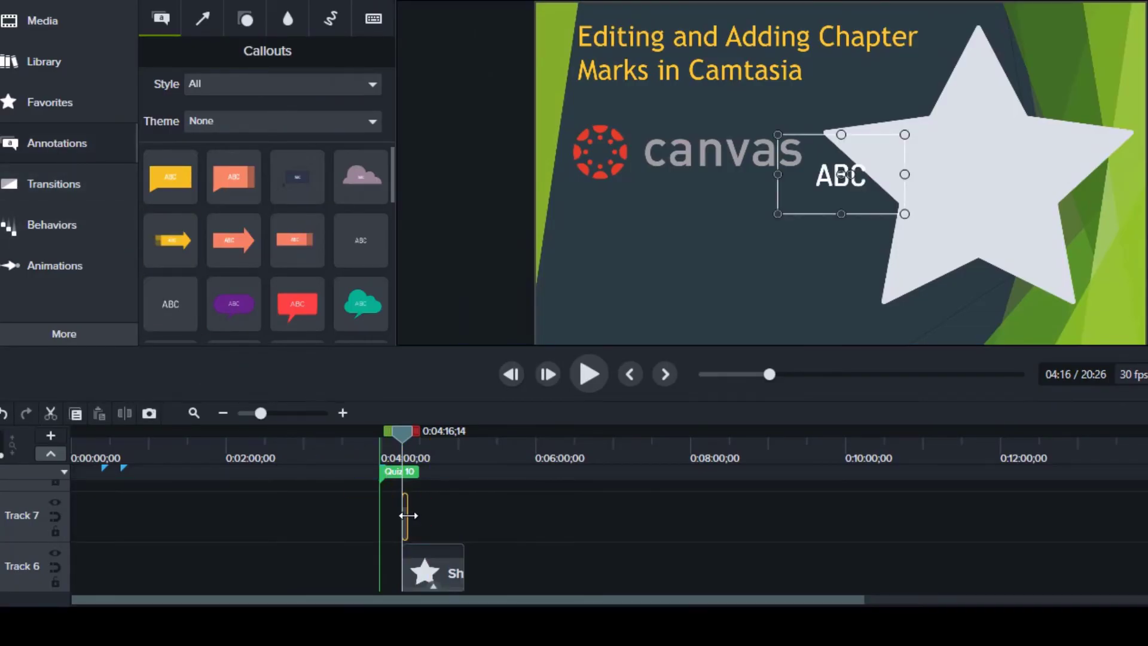
left_click(739, 195)
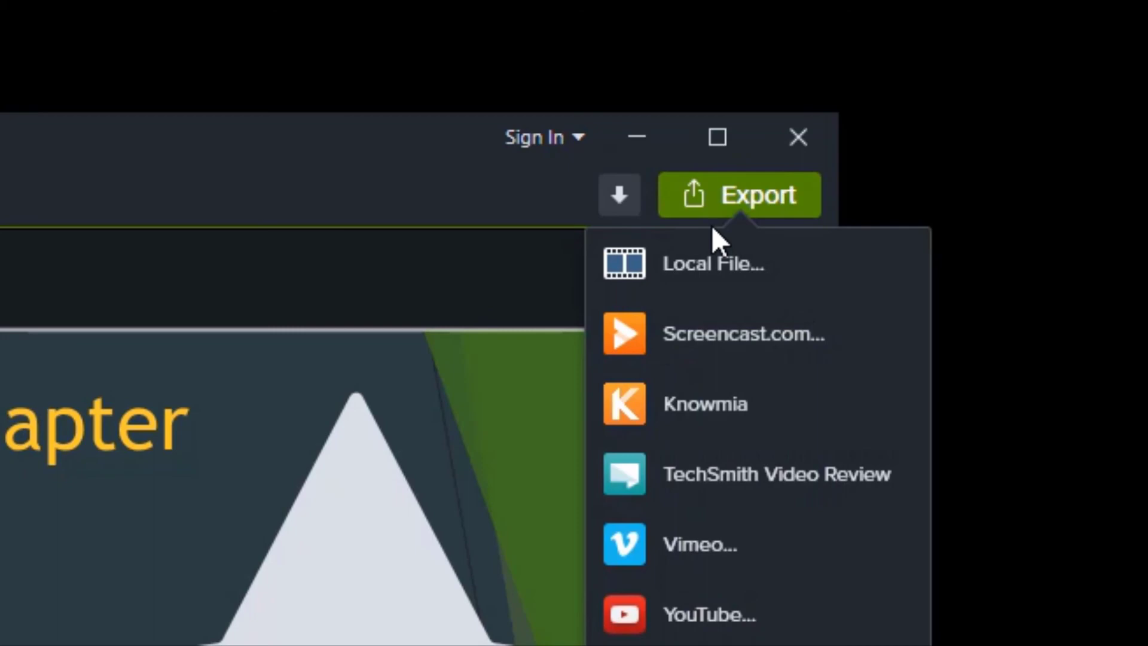
mouse_move(710, 275)
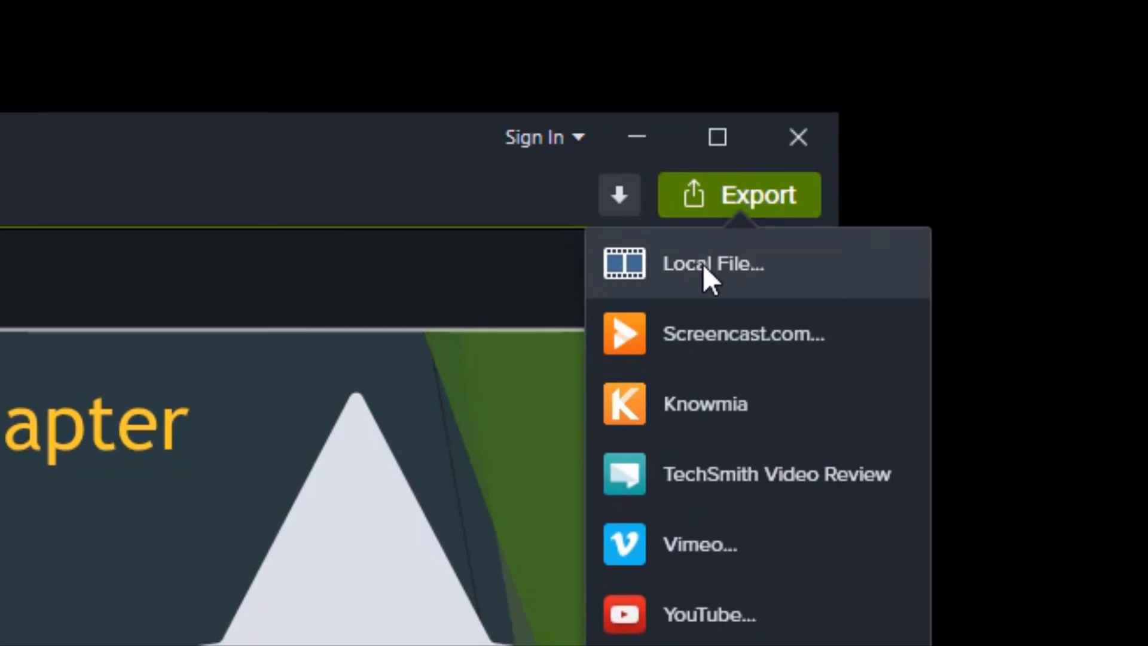
Step: Start a Local File production with custom settings, keeping the MP4 Smart Player format
left_click(712, 263)
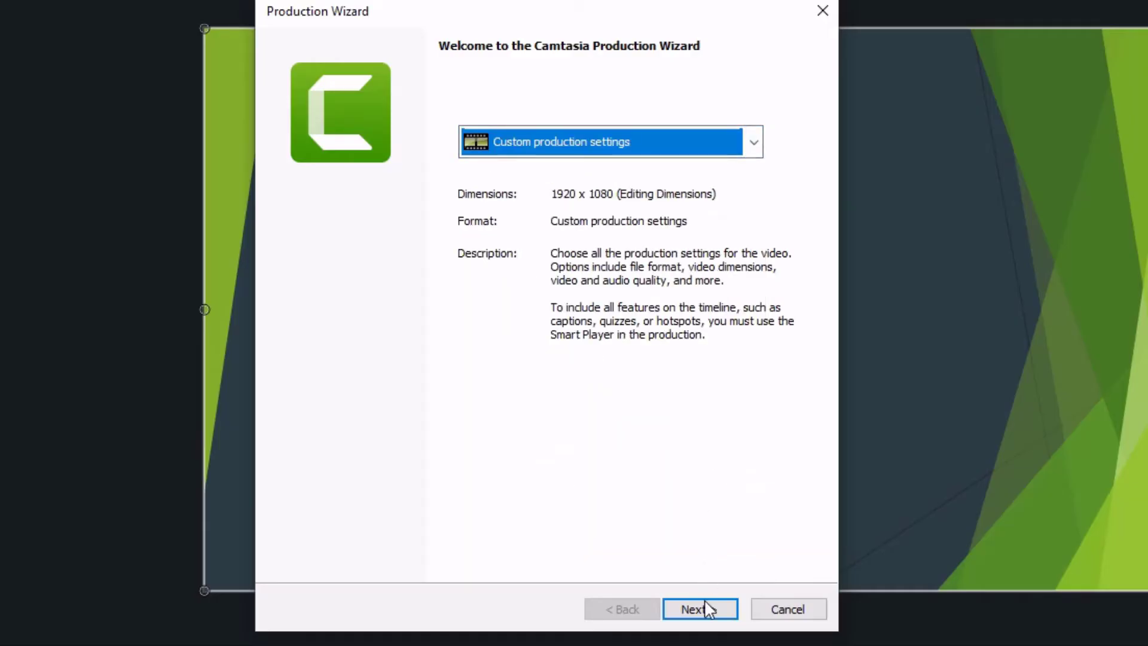
left_click(700, 608)
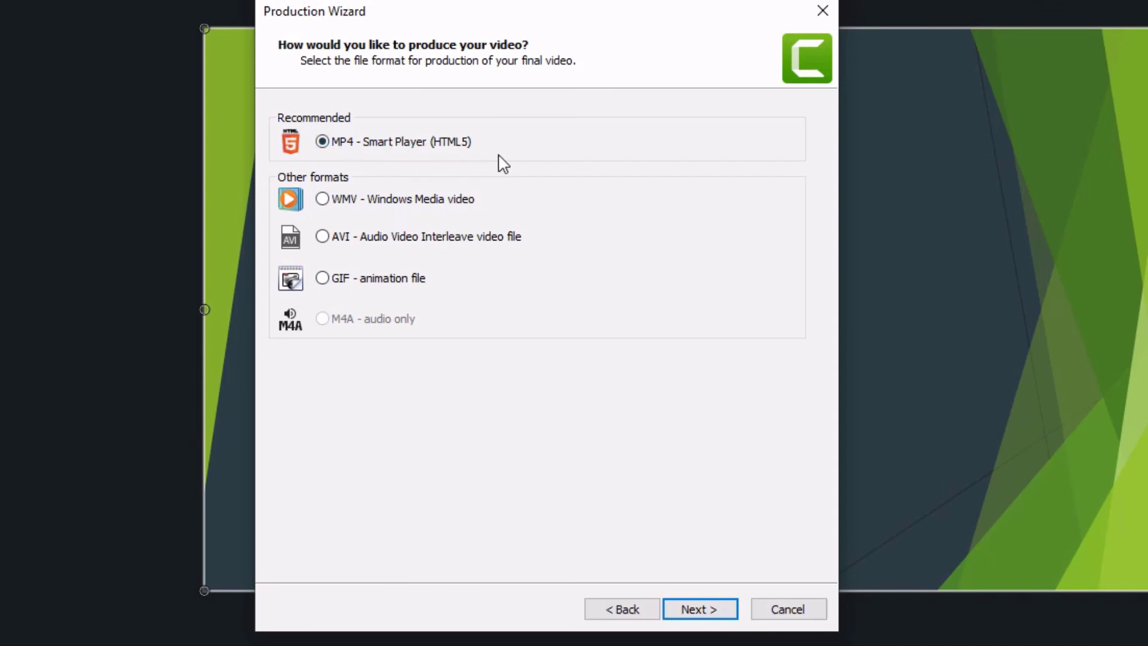
mouse_move(699, 609)
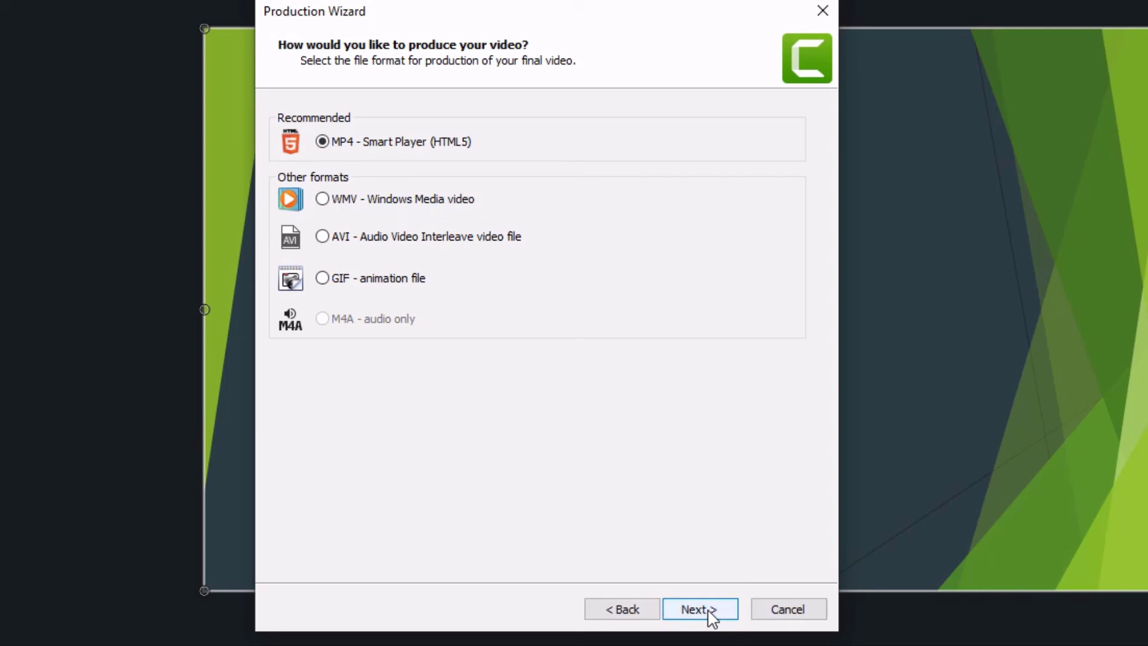
left_click(700, 608)
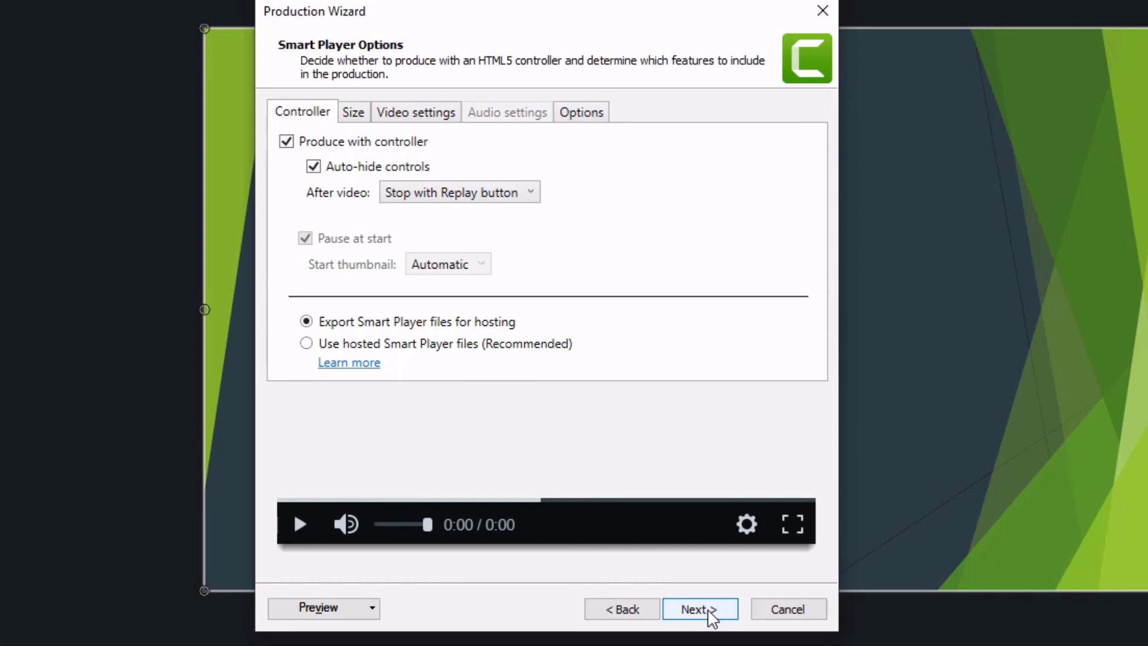
Step: Accept the controller, video and table-of-contents marker options to reach quiz reporting
left_click(698, 608)
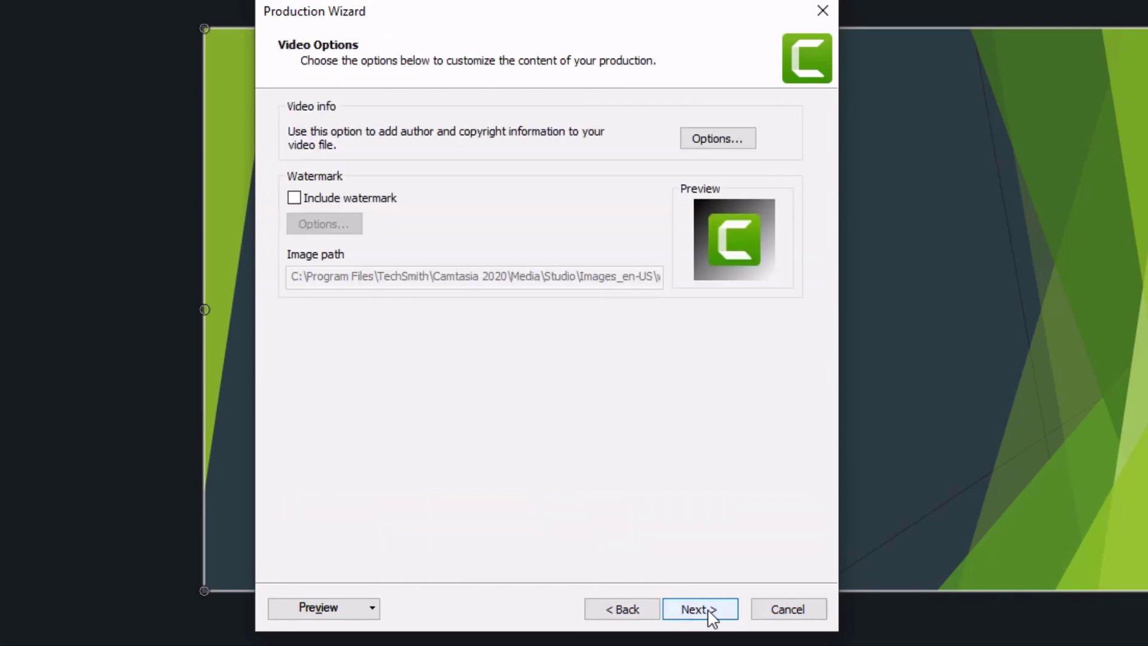
left_click(698, 609)
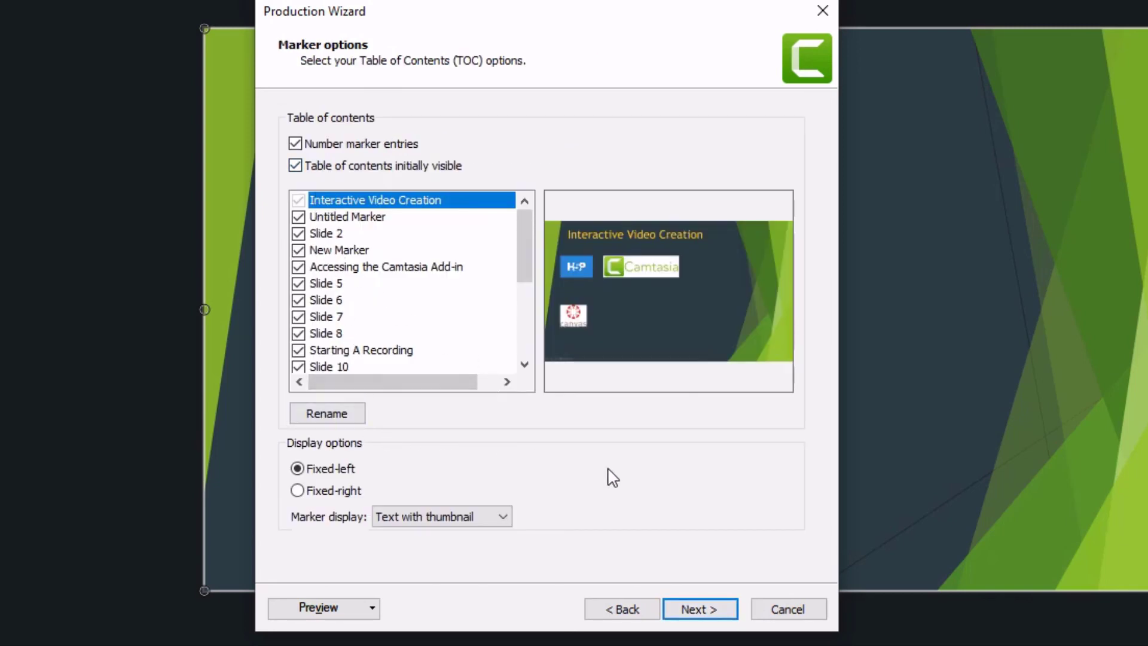
left_click(698, 609)
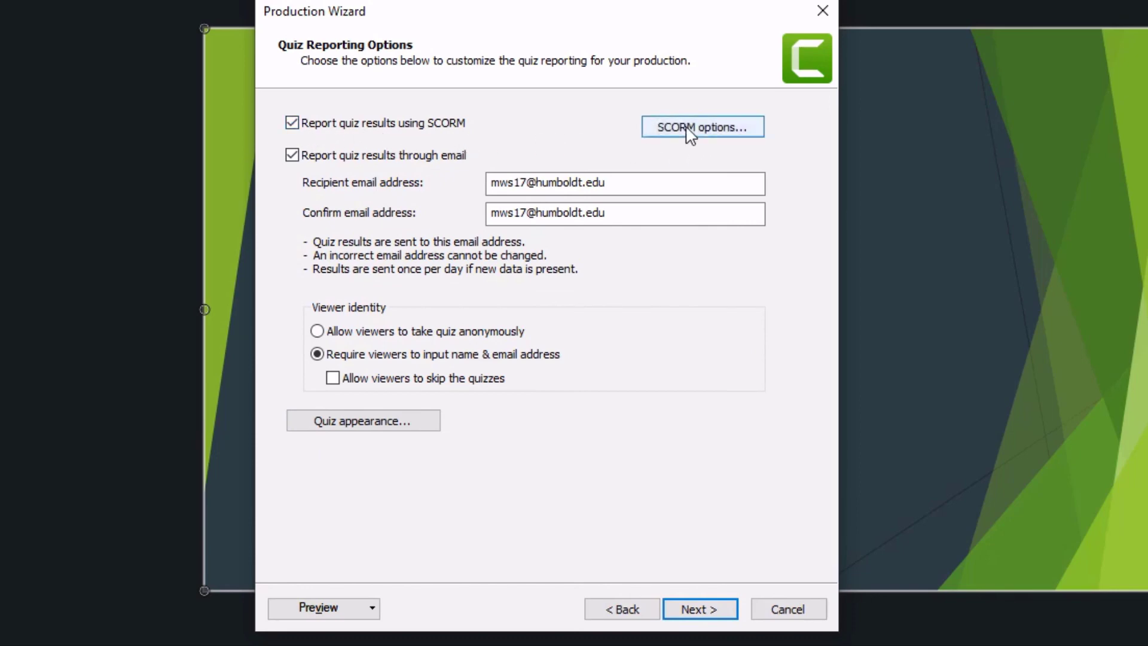
Step: Confirm the SCORM package options and finish producing the zipped SCORM package
left_click(701, 127)
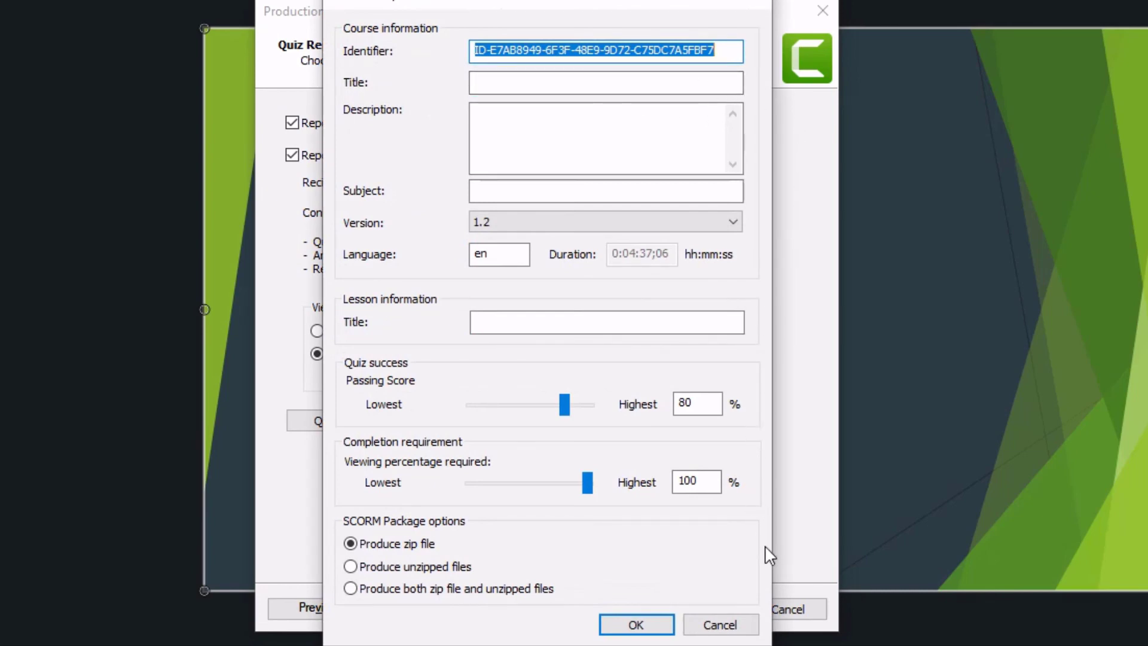
left_click(634, 624)
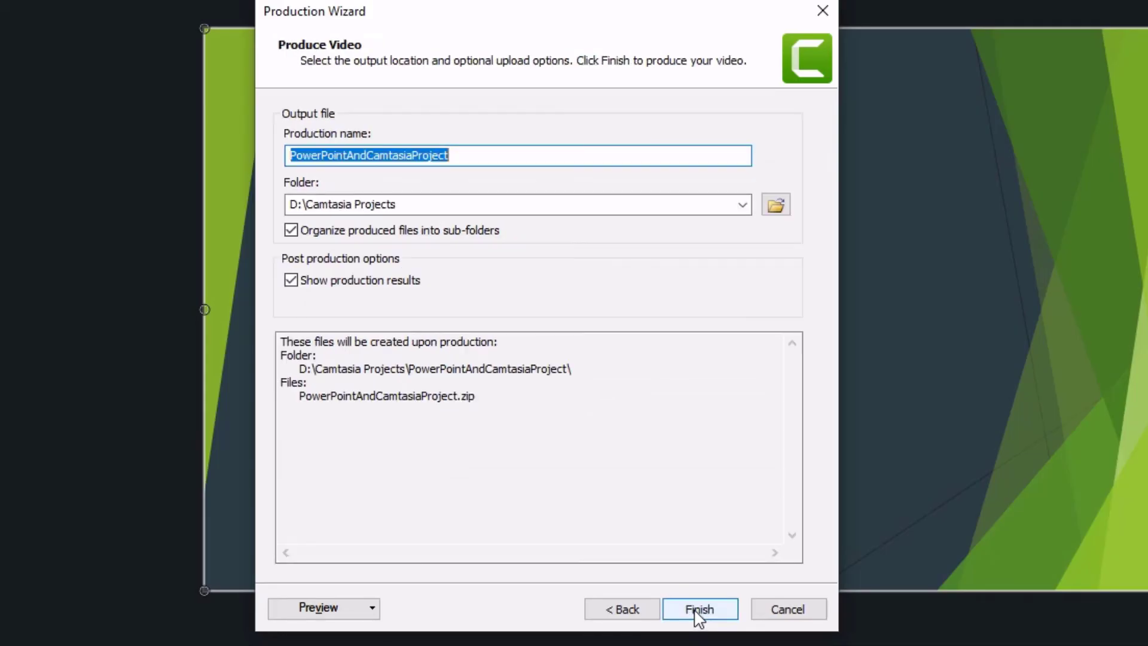
left_click(698, 608)
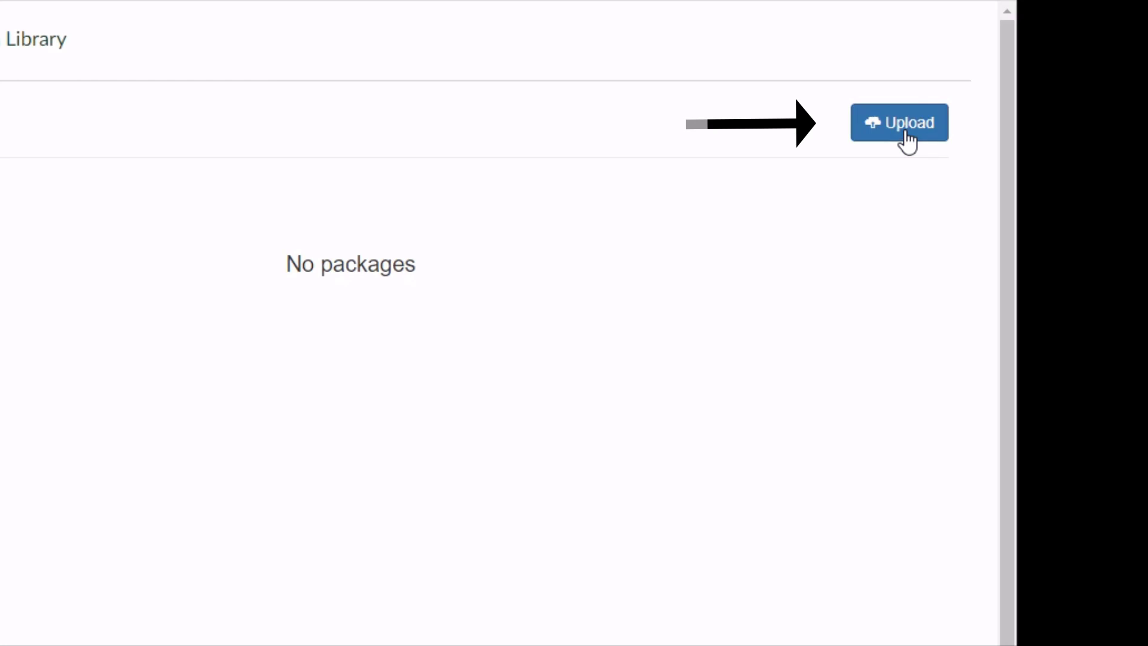
Step: Upload the Recording PowerPoint zip to the Canvas SCORM library and preview it
left_click(899, 122)
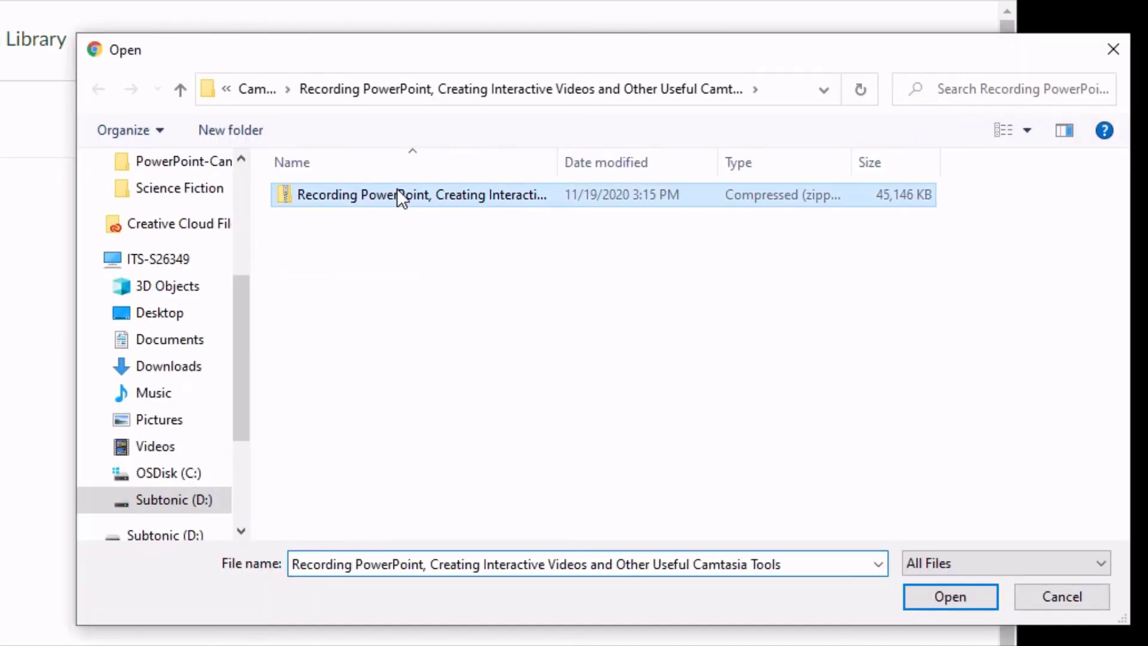
left_click(949, 595)
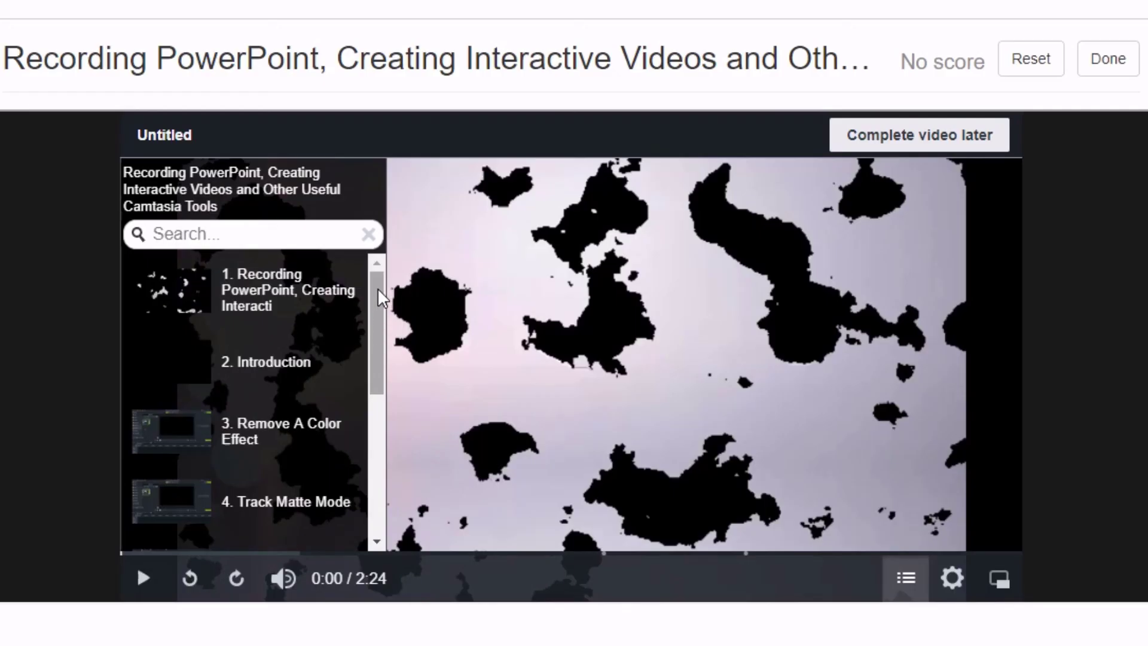
scroll("down", 3)
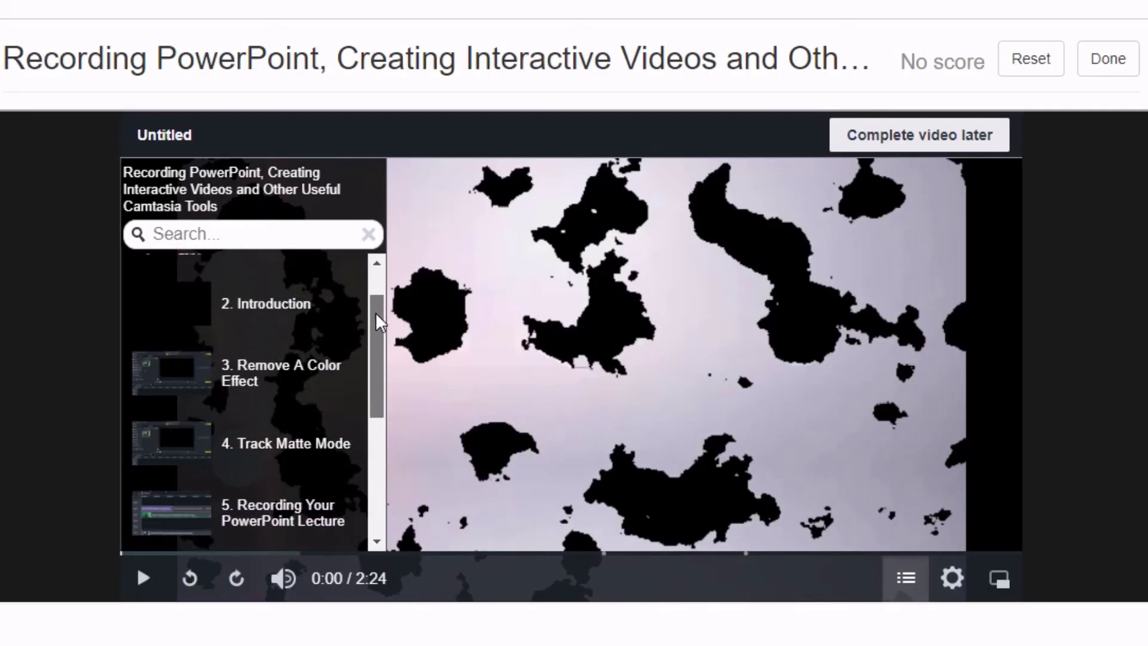